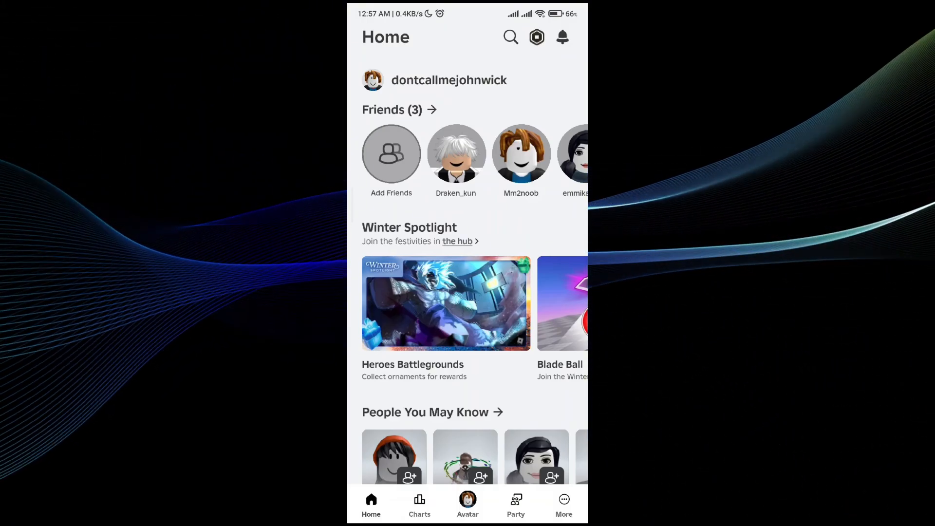
- Check Roblox's Play Store page shows no pending update, then relaunch Roblox from it
scroll("down", 3)
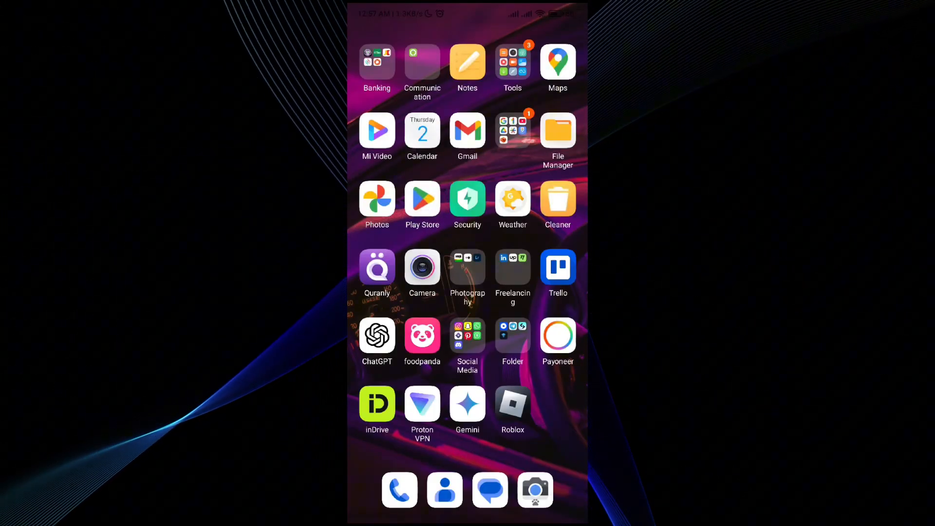
left_click(513, 403)
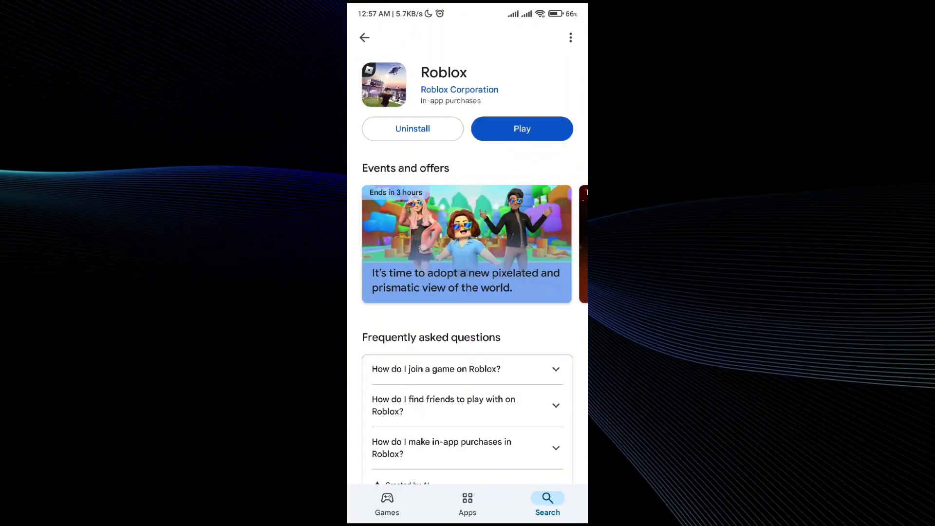
left_click(521, 128)
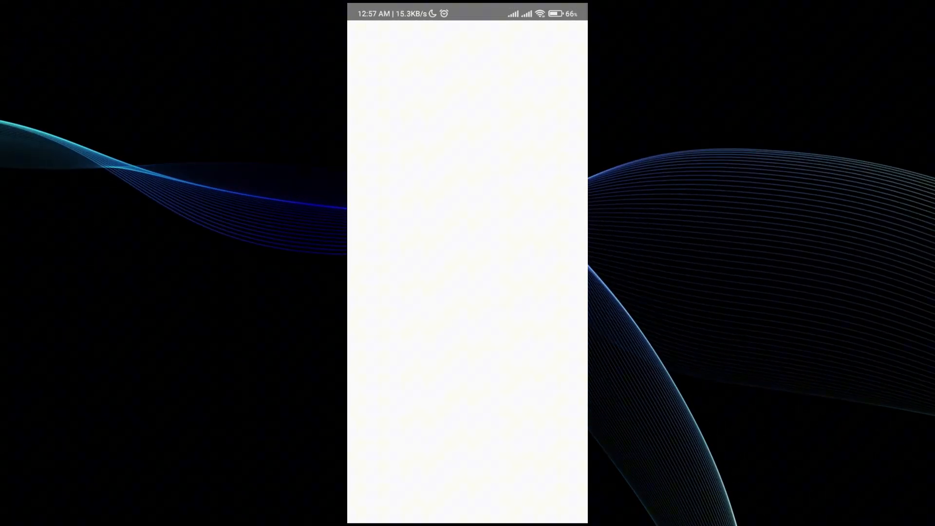